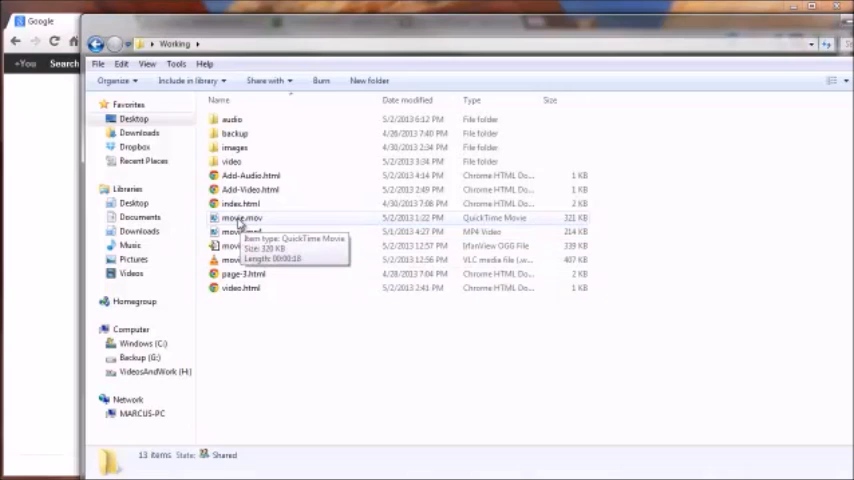
pyautogui.moveTo(373, 233)
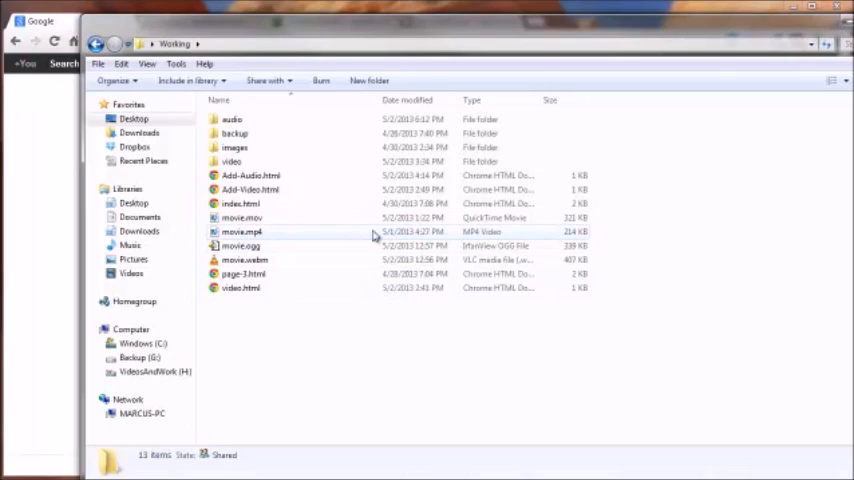
pyautogui.moveTo(580, 240)
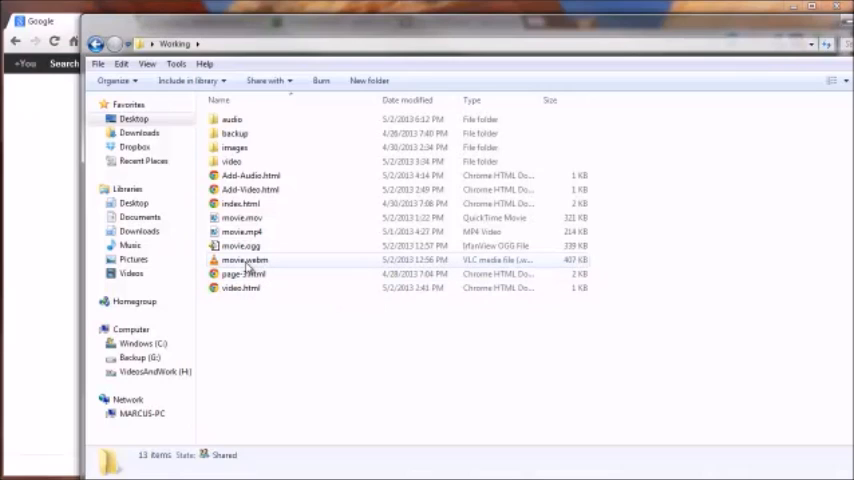
pyautogui.moveTo(245, 259)
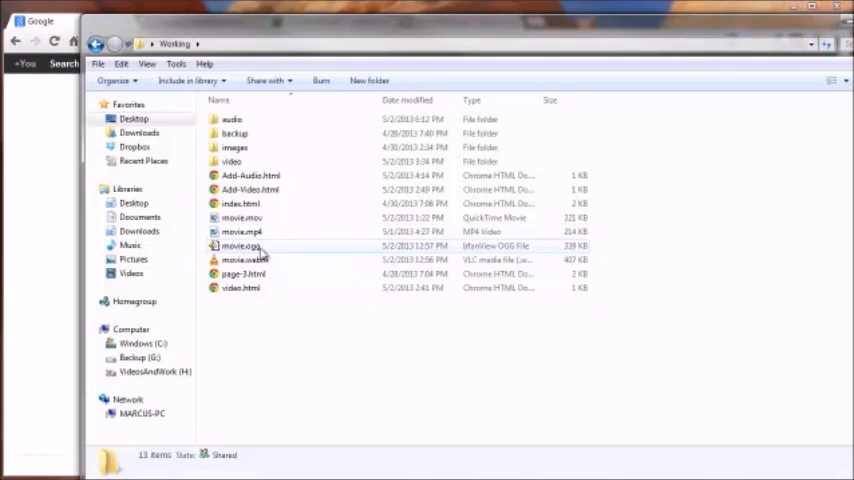
pyautogui.moveTo(245, 259)
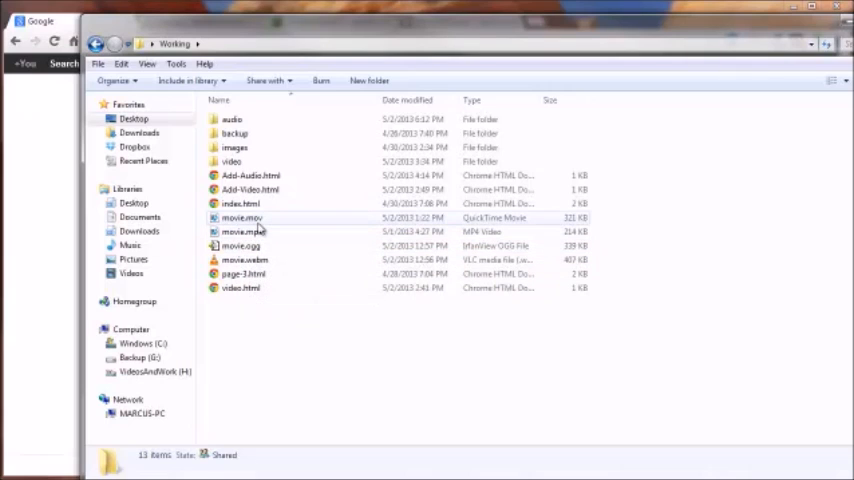
pyautogui.moveTo(243, 218)
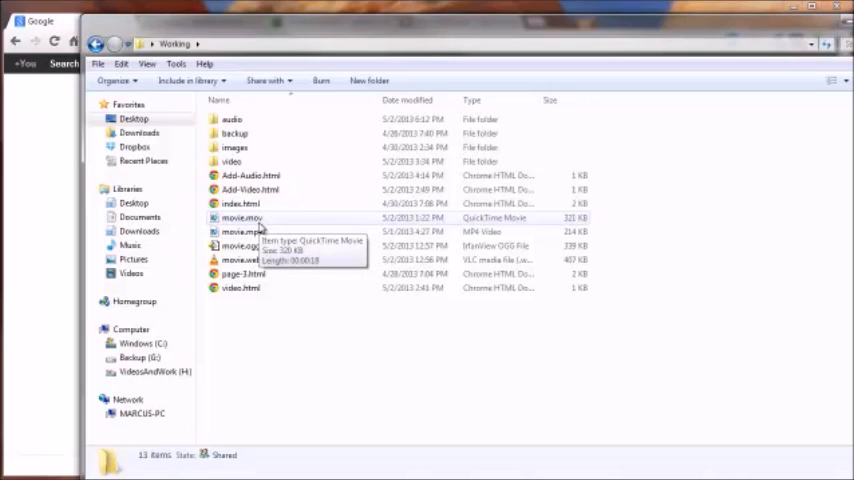
pyautogui.moveTo(240, 259)
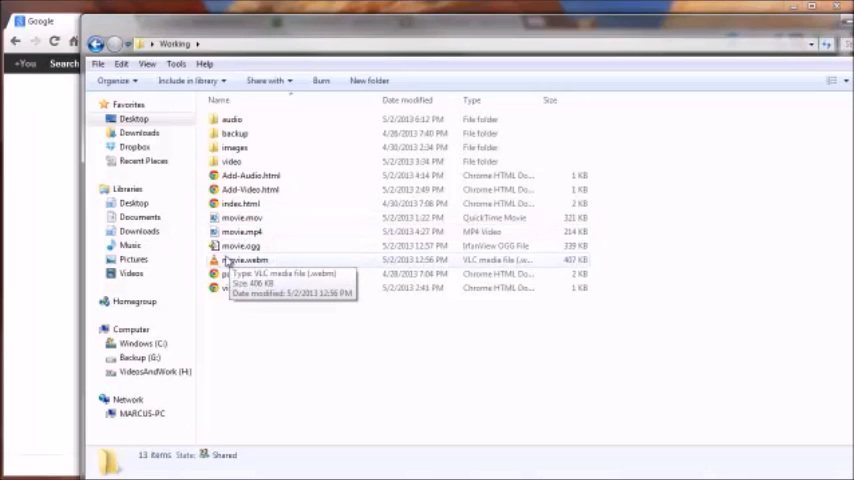
pyautogui.moveTo(240, 246)
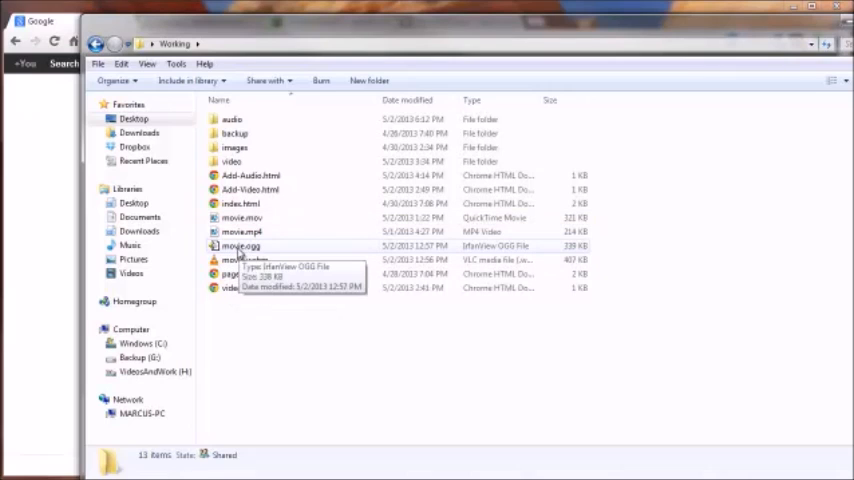
pyautogui.moveTo(80, 280)
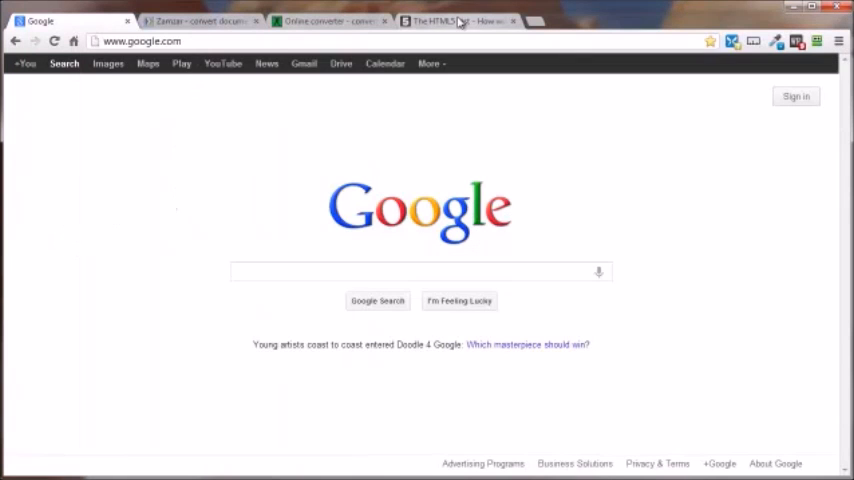
# Switch to the HTML5test tab showing Chrome 26 scoring 468 with 13 bonus points.
pyautogui.click(455, 20)
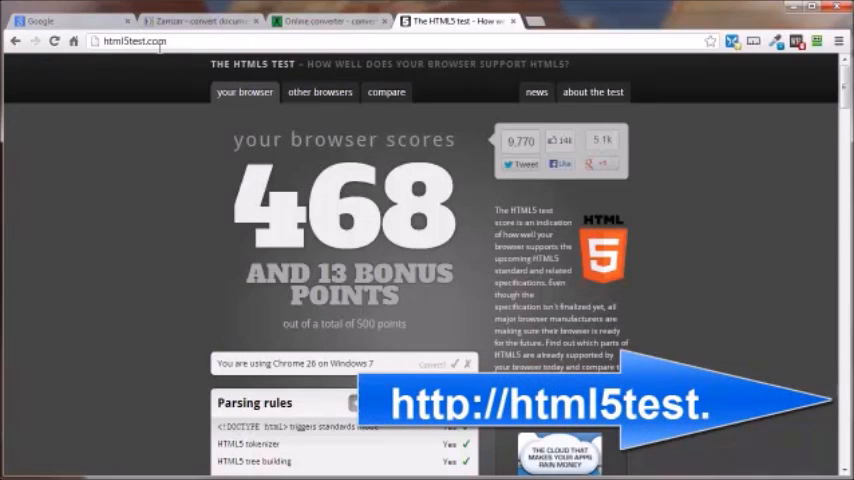
pyautogui.moveTo(135, 220)
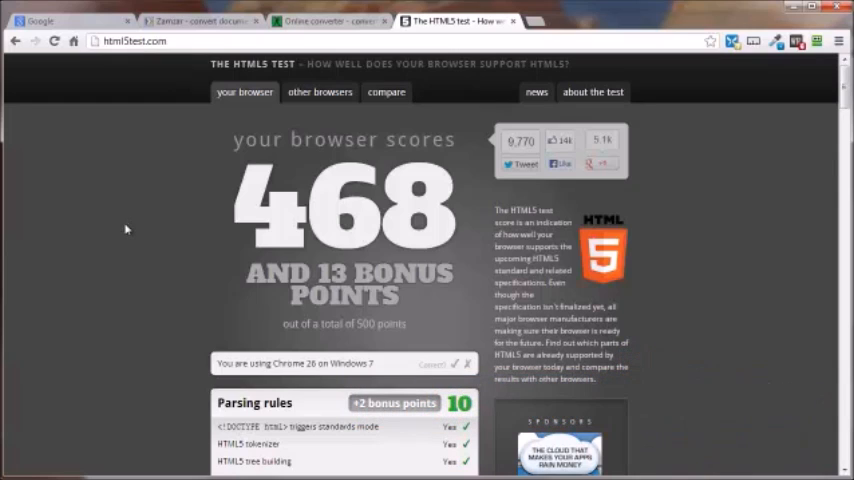
pyautogui.moveTo(109, 237)
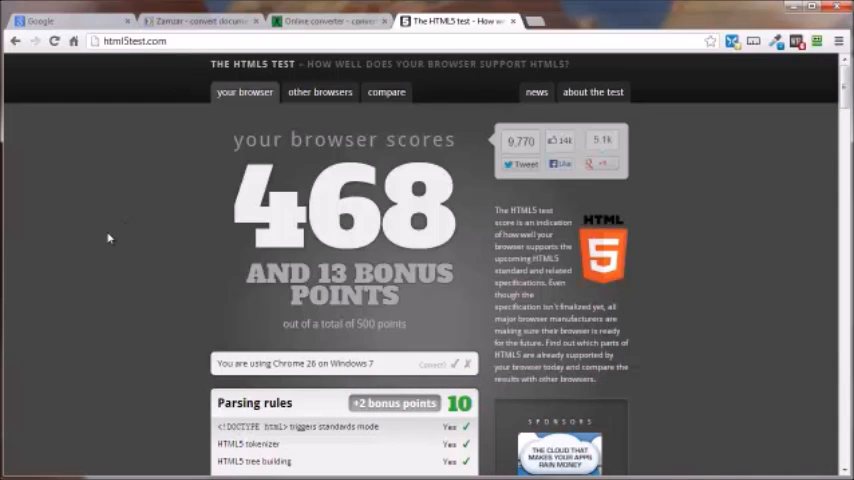
pyautogui.moveTo(108, 238)
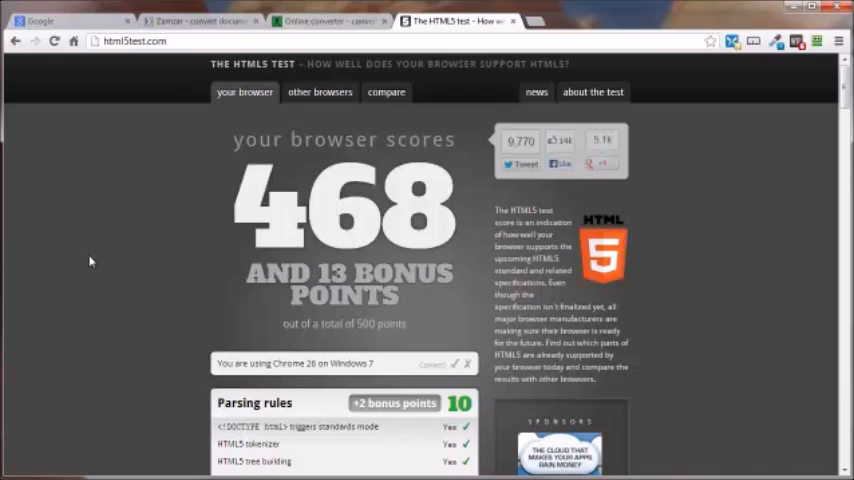
pyautogui.moveTo(110, 277)
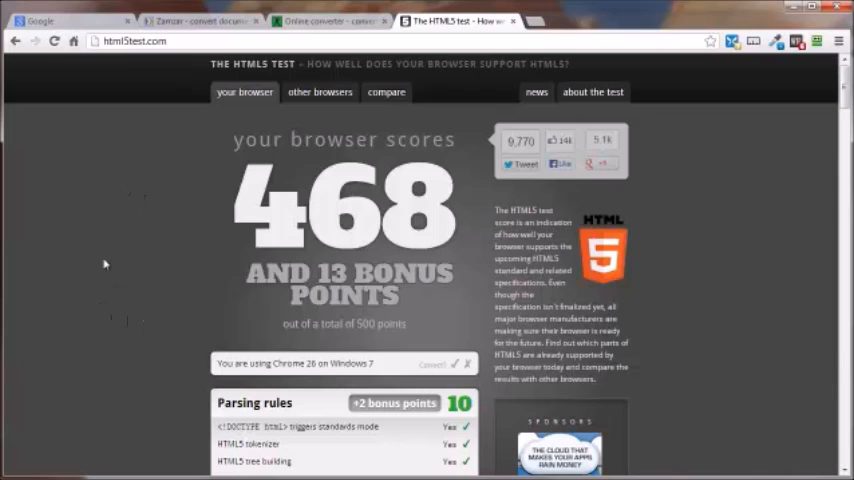
pyautogui.moveTo(270, 148)
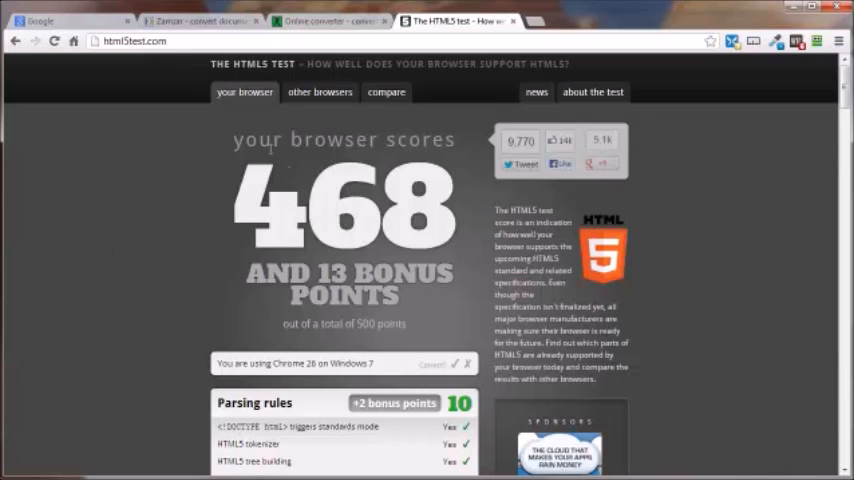
# Scroll to the Video section: H.264, Ogg Theora and WebM supported, MPEG-4 not.
pyautogui.scroll(-3)
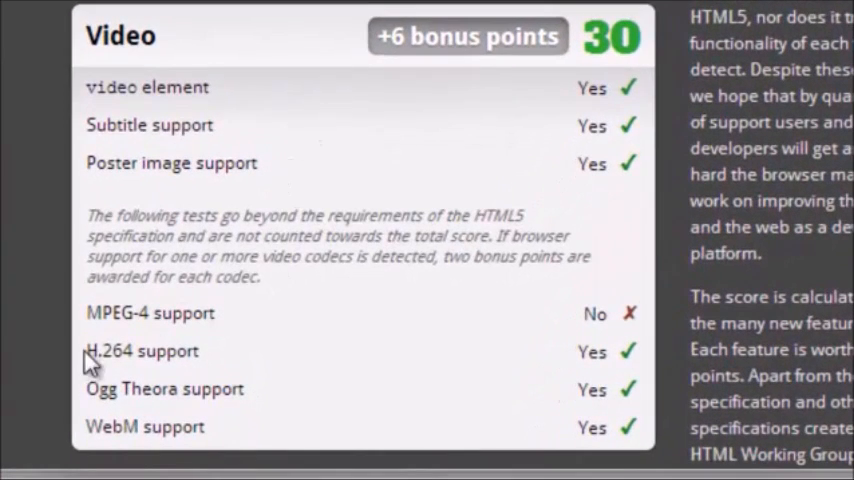
pyautogui.moveTo(210, 143)
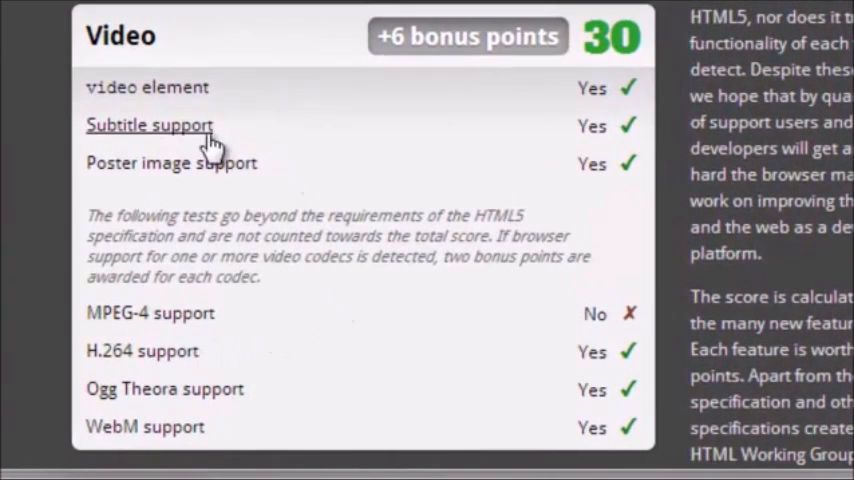
pyautogui.moveTo(325, 283)
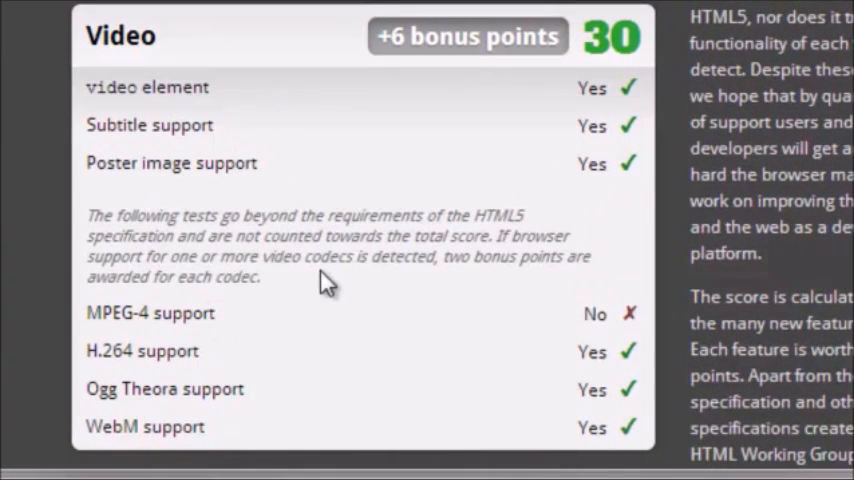
pyautogui.moveTo(25, 278)
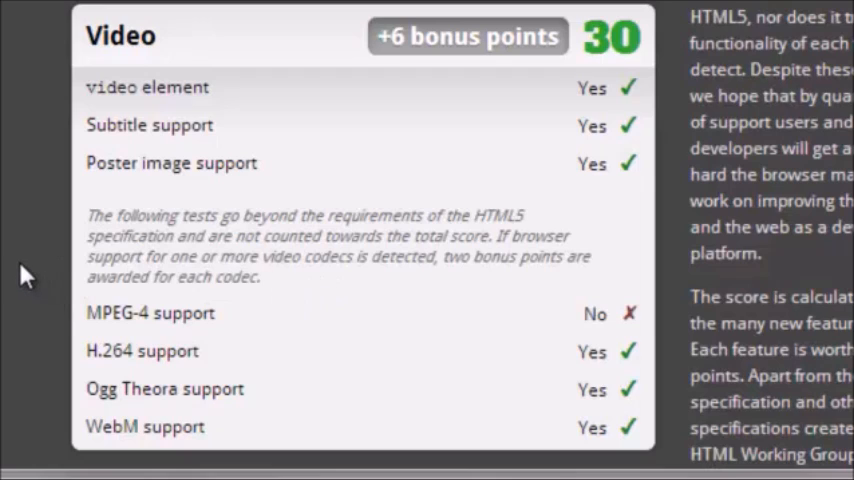
pyautogui.moveTo(12, 250)
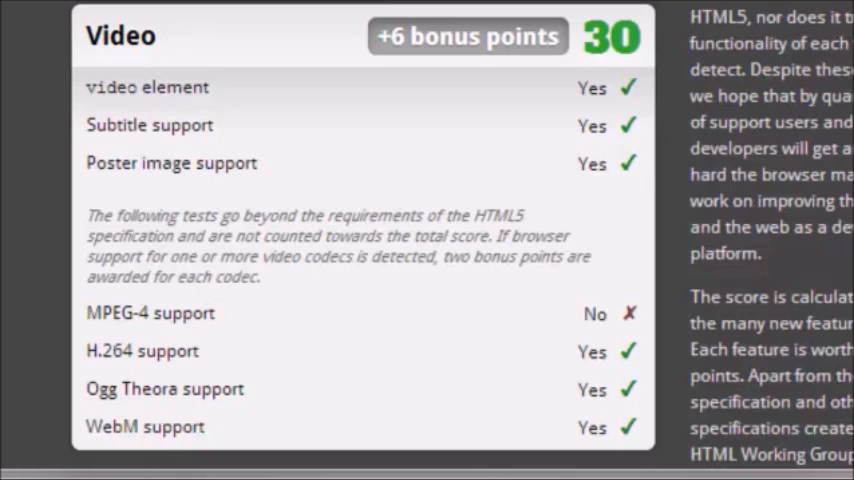
pyautogui.scroll(-3)
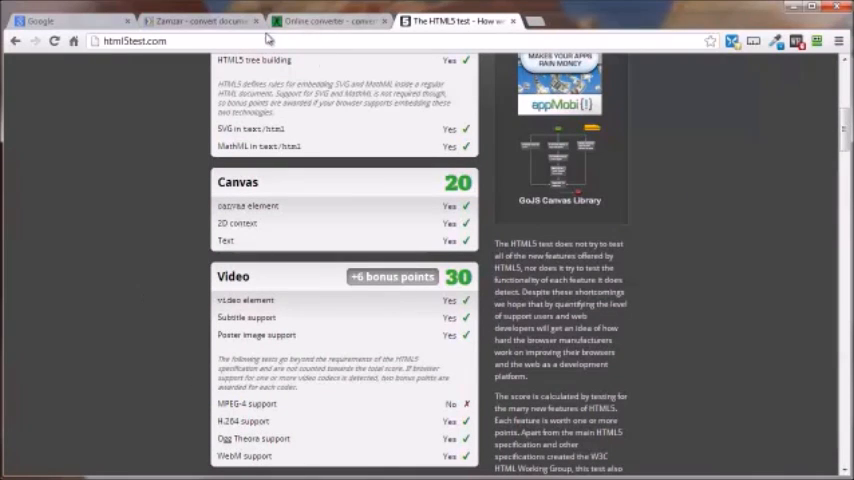
# Show the Zamzar converter tab, then the Online-Convert free file converter tab.
pyautogui.click(200, 21)
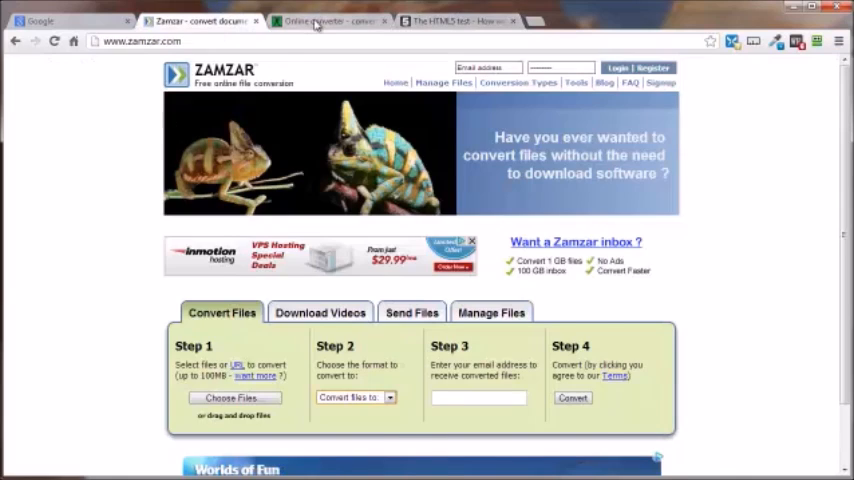
pyautogui.click(330, 20)
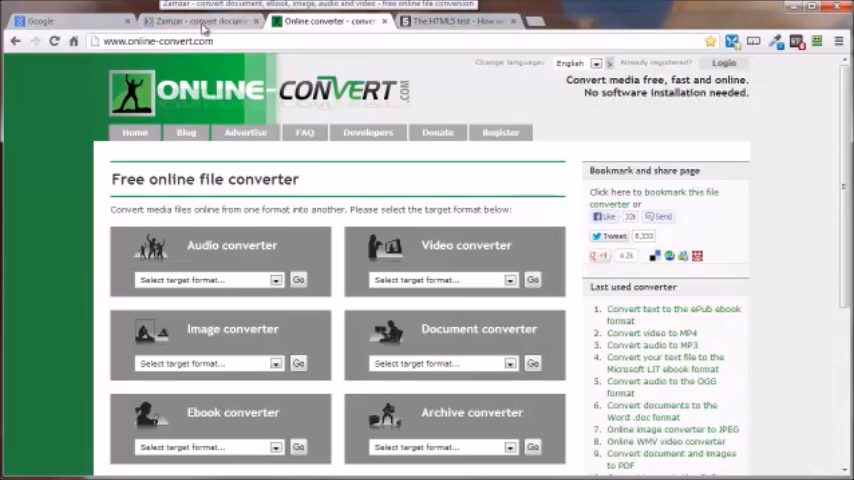
# Return to the Zamzar tab with its four-step convert form.
pyautogui.click(195, 20)
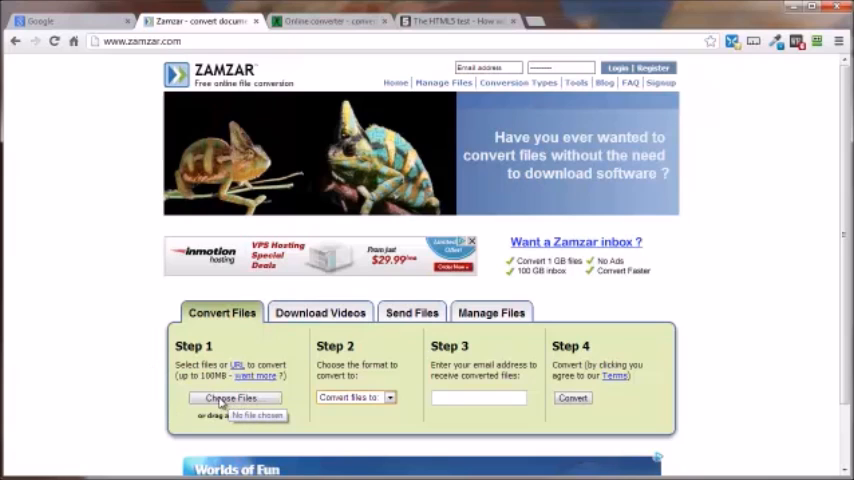
# Open Zamzar's 'Convert files to' dropdown listing formats like bmp, gif, jpg, png.
pyautogui.click(355, 397)
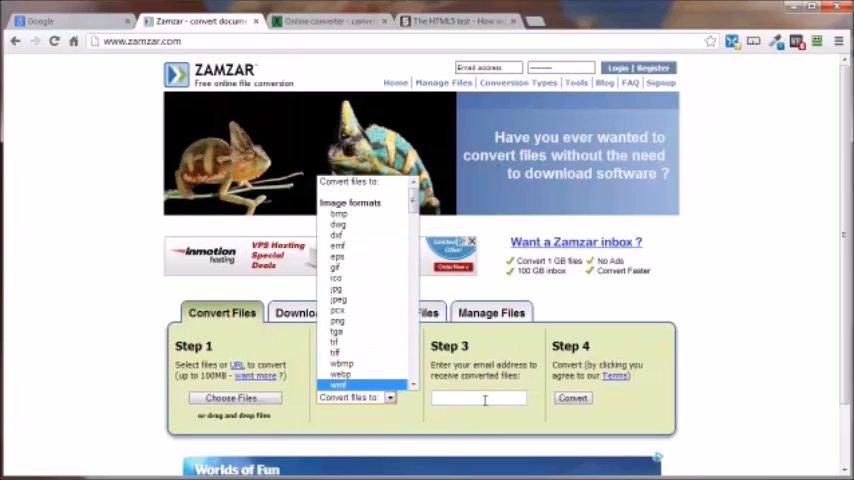
pyautogui.moveTo(638, 412)
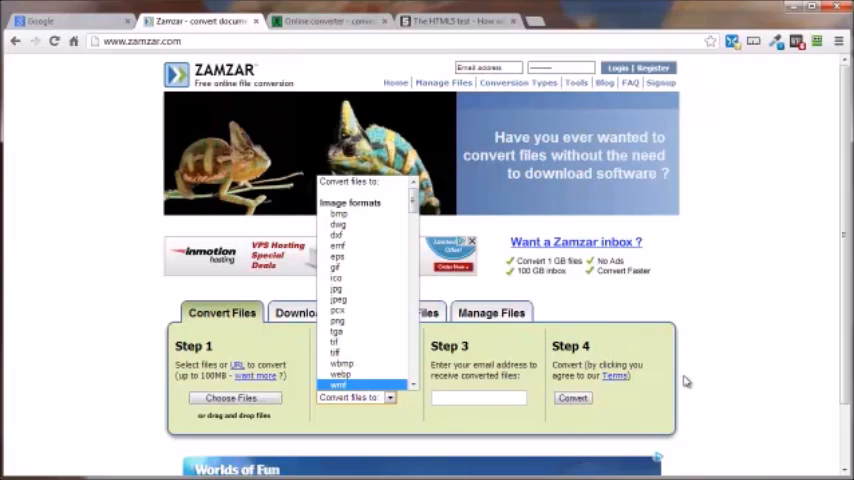
pyautogui.moveTo(616, 313)
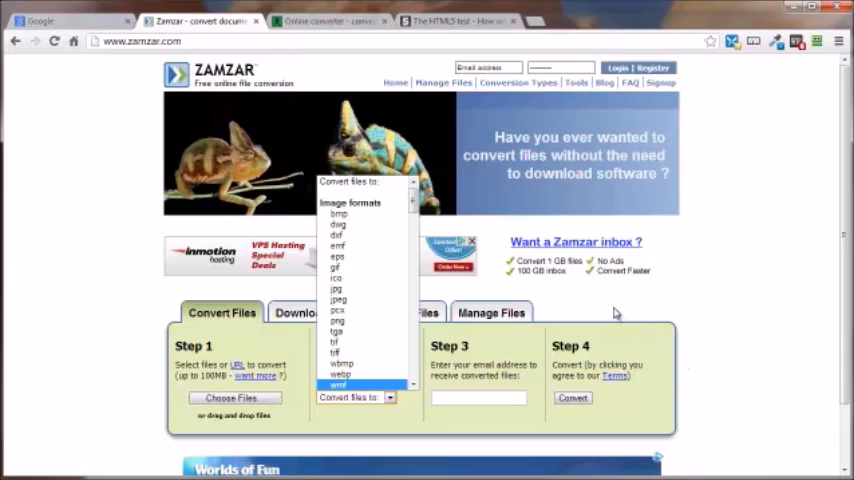
# On Online-Convert, pick 'Convert to OGG' in the video converter and go.
pyautogui.click(330, 21)
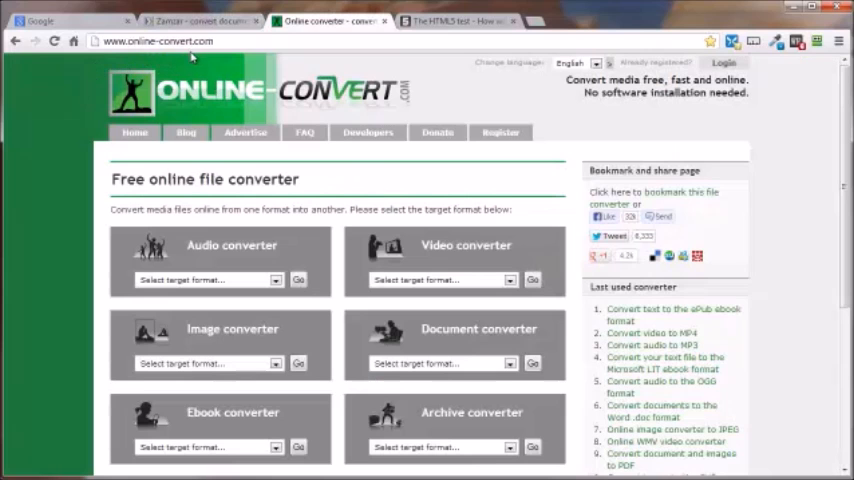
pyautogui.moveTo(370, 178)
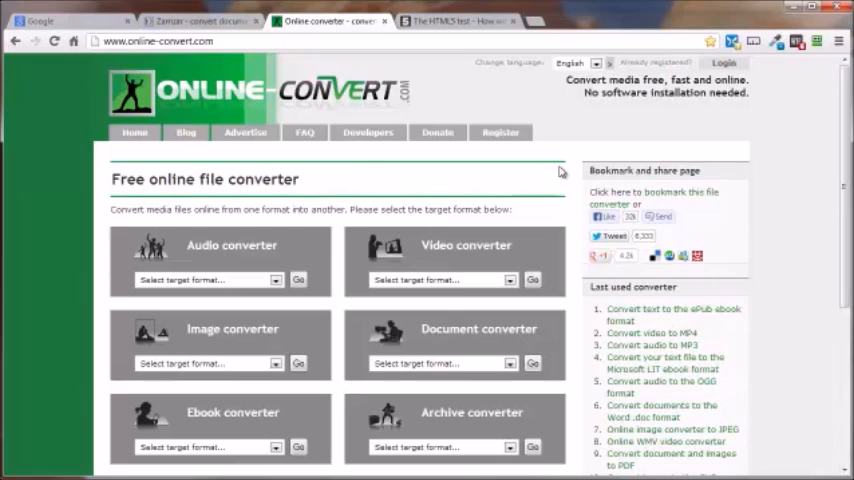
pyautogui.moveTo(575, 203)
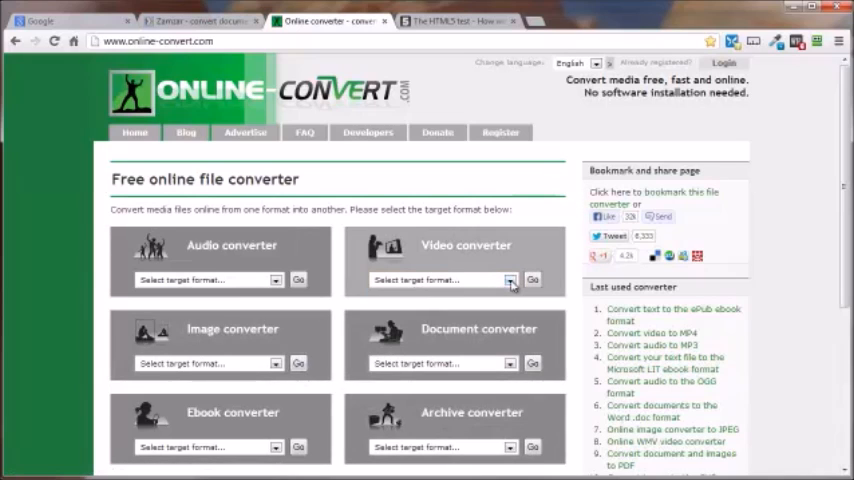
pyautogui.click(510, 279)
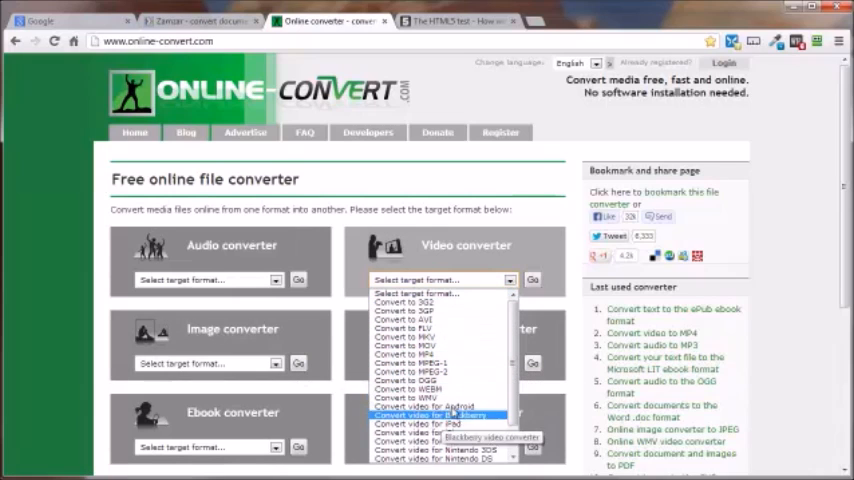
pyautogui.click(424, 380)
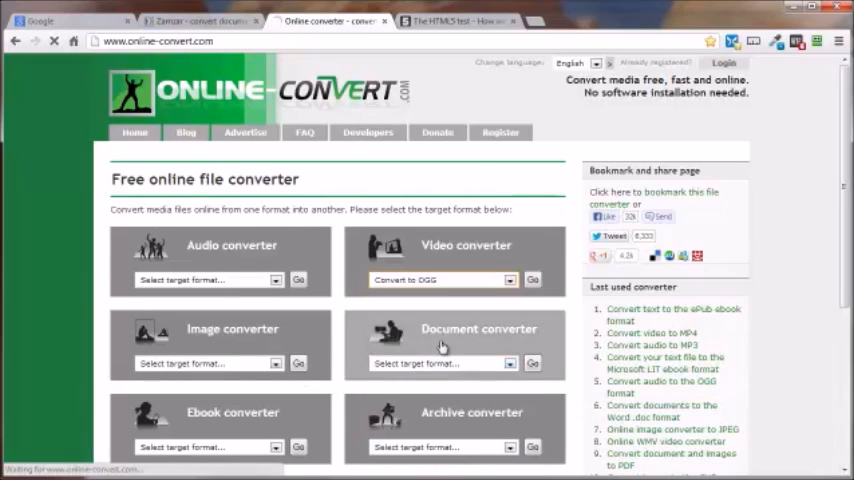
pyautogui.click(533, 279)
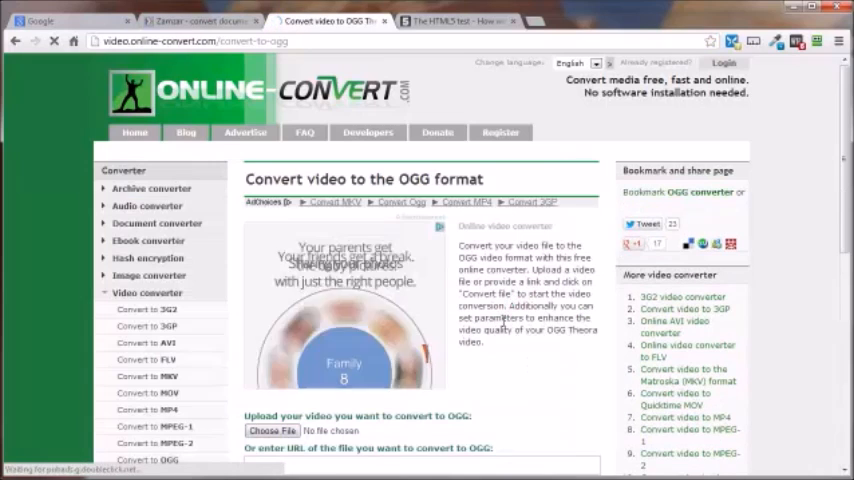
pyautogui.scroll(-3)
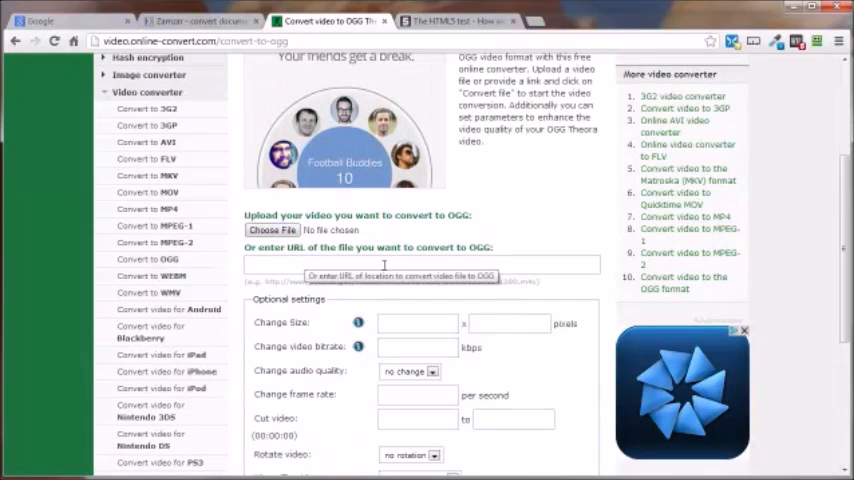
pyautogui.scroll(-3)
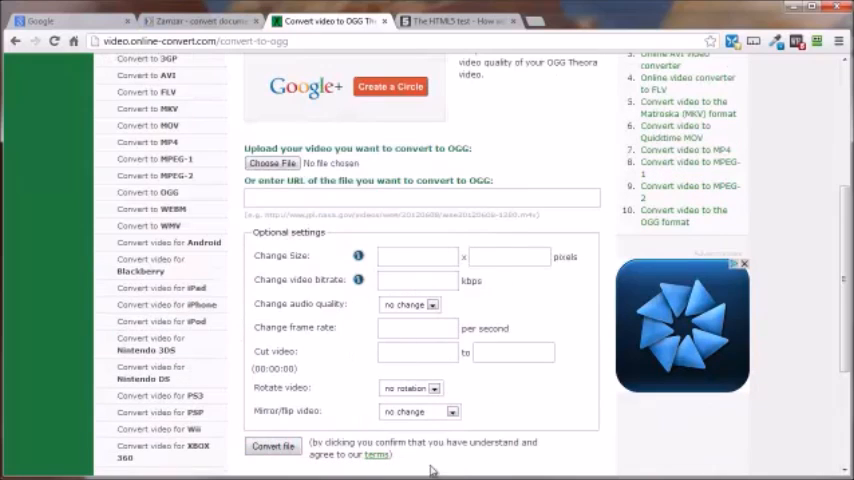
pyautogui.moveTo(598, 332)
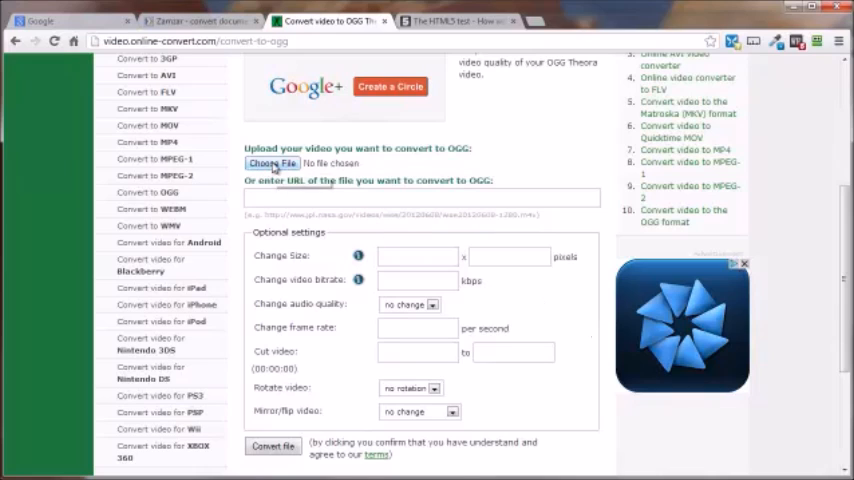
pyautogui.moveTo(597, 151)
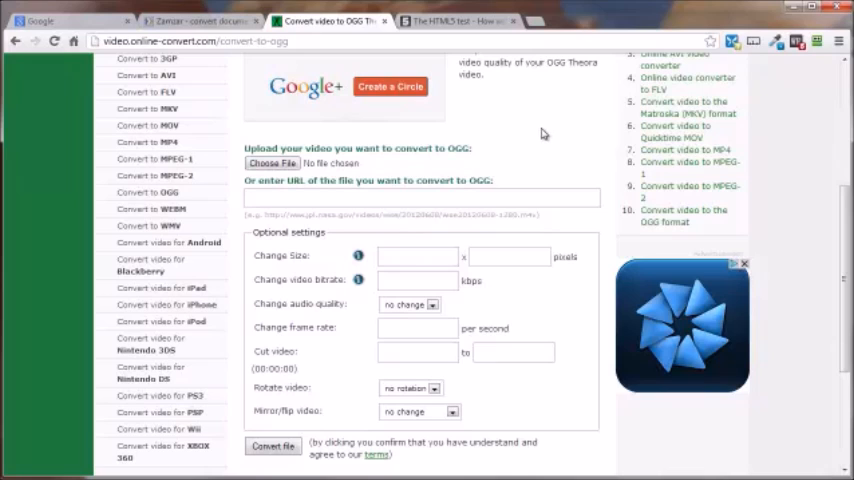
pyautogui.moveTo(227, 282)
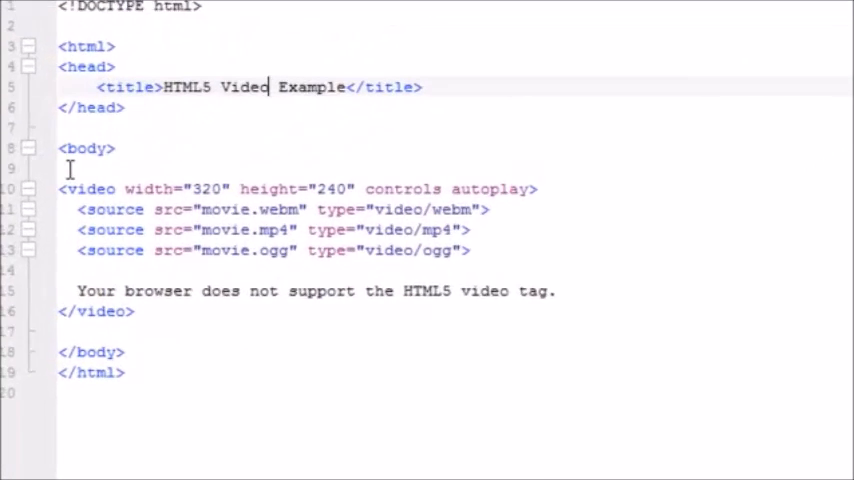
# Scroll through Add-Video.html showing the controls, autoplay and webm/mp4/ogg sources.
pyautogui.scroll(-3)
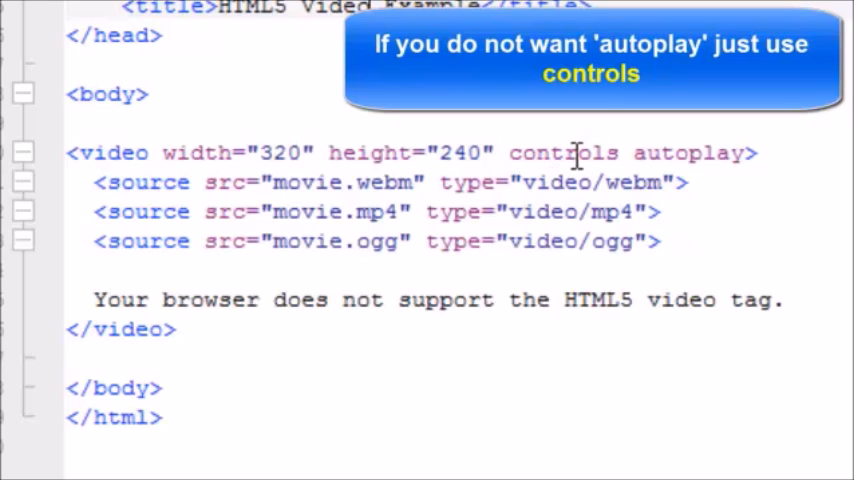
pyautogui.moveTo(630, 153)
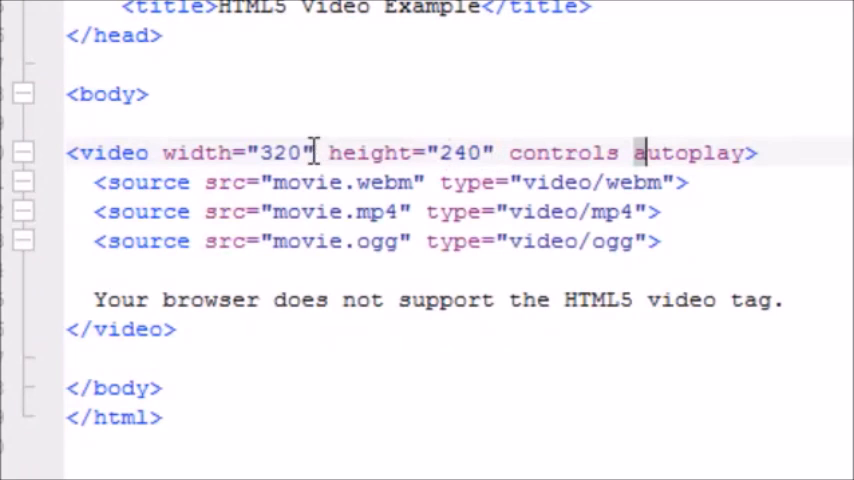
pyautogui.moveTo(210, 152)
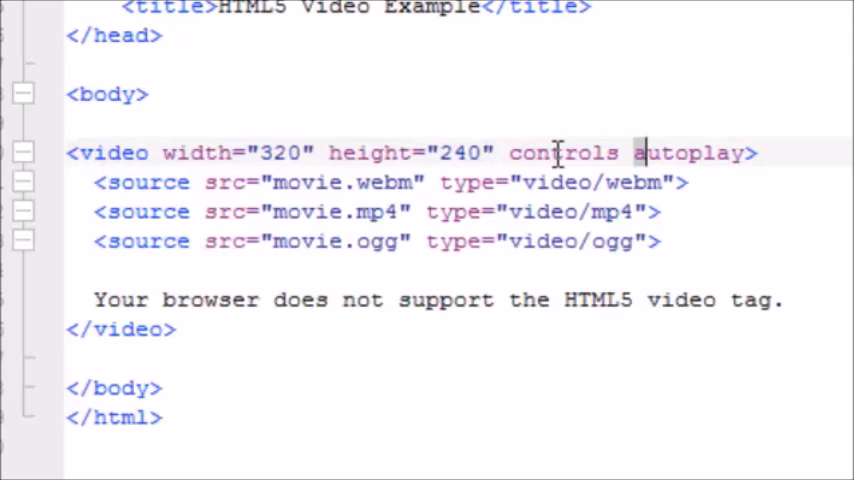
pyautogui.moveTo(622, 152)
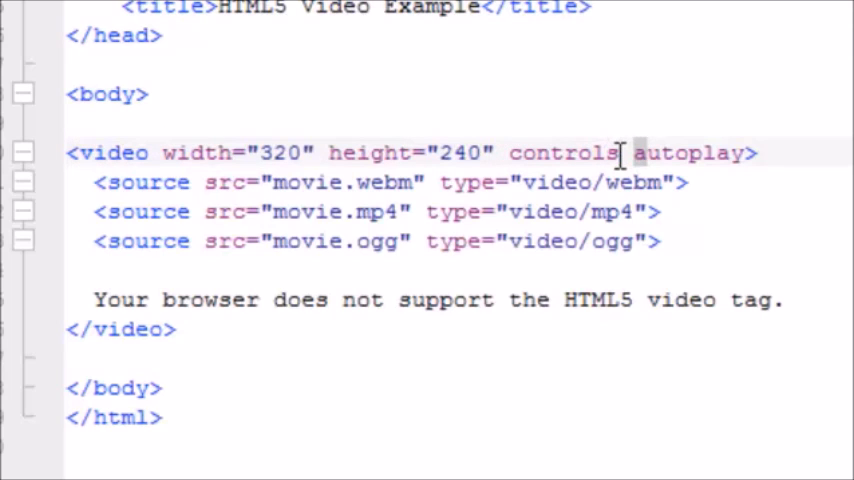
pyautogui.moveTo(405, 152)
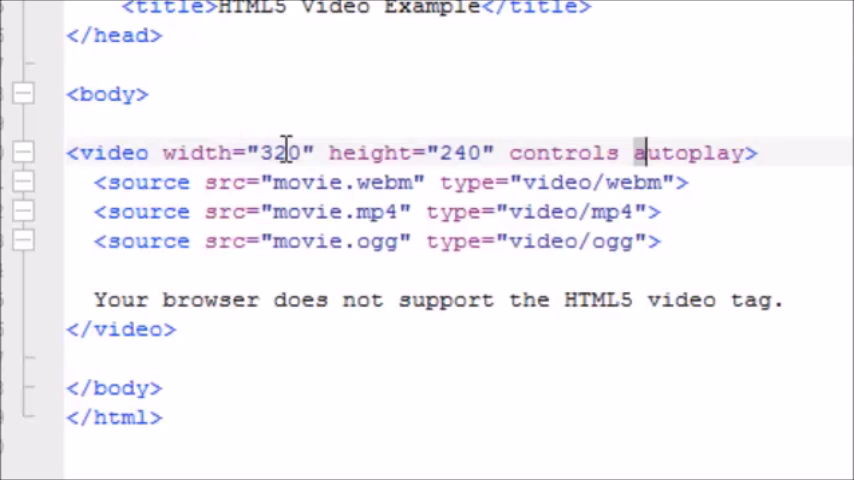
pyautogui.moveTo(395, 152)
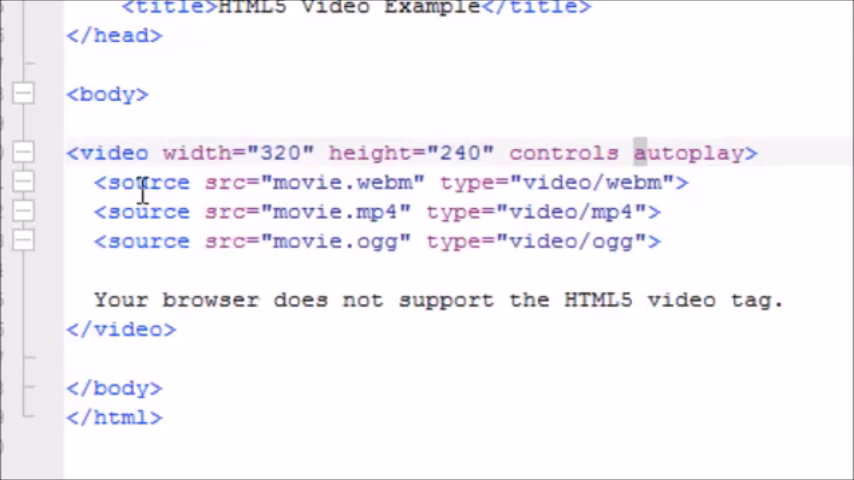
pyautogui.moveTo(218, 185)
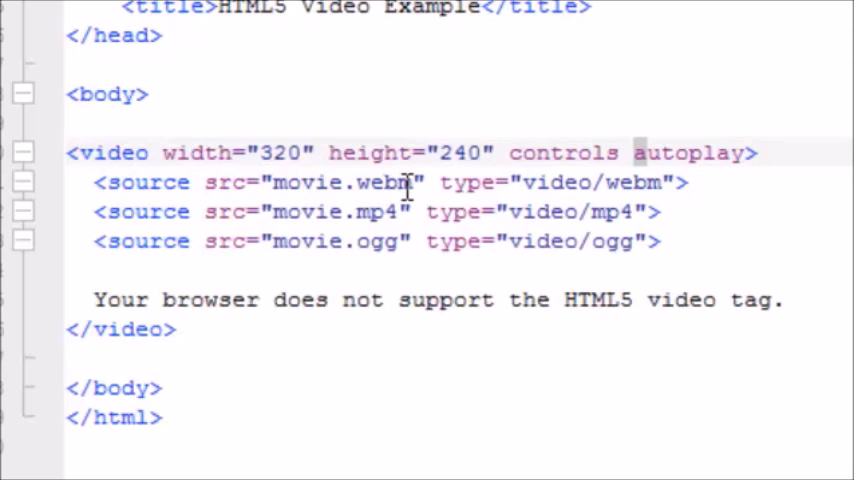
pyautogui.moveTo(300, 184)
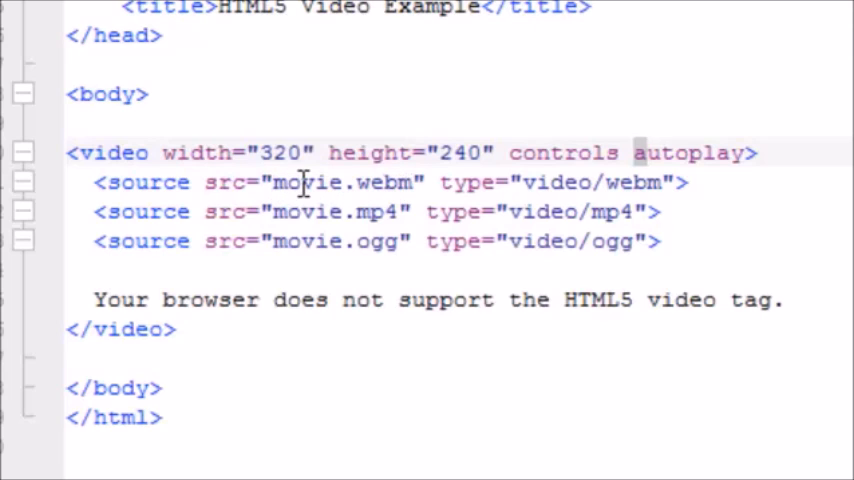
pyautogui.moveTo(373, 192)
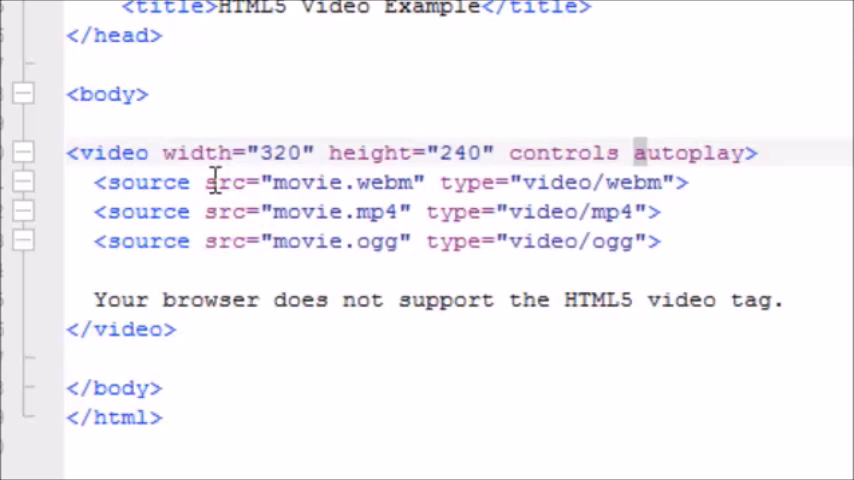
pyautogui.moveTo(428, 182)
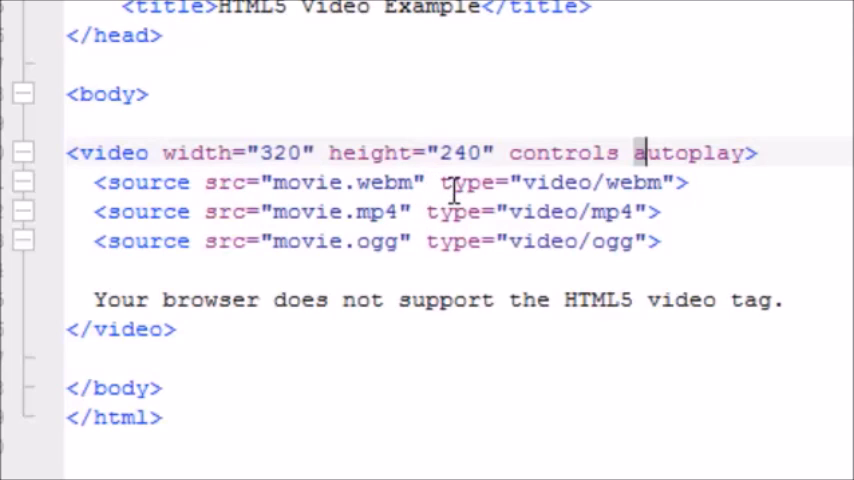
pyautogui.moveTo(490, 215)
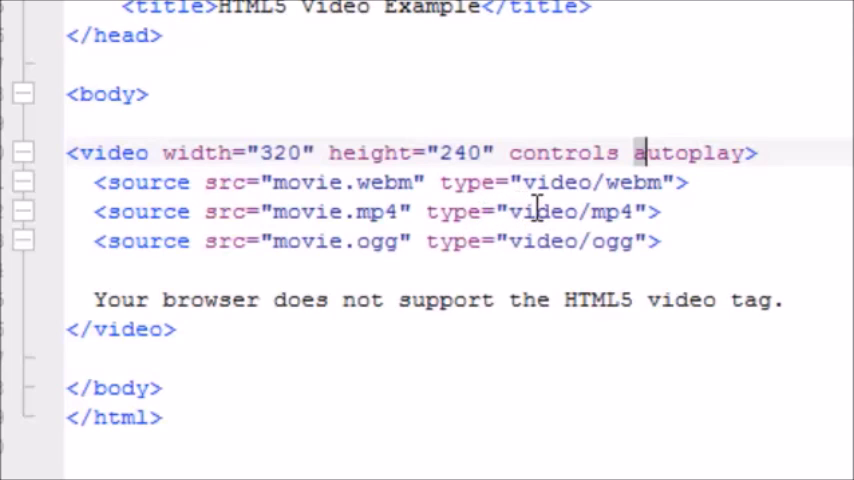
pyautogui.moveTo(555, 188)
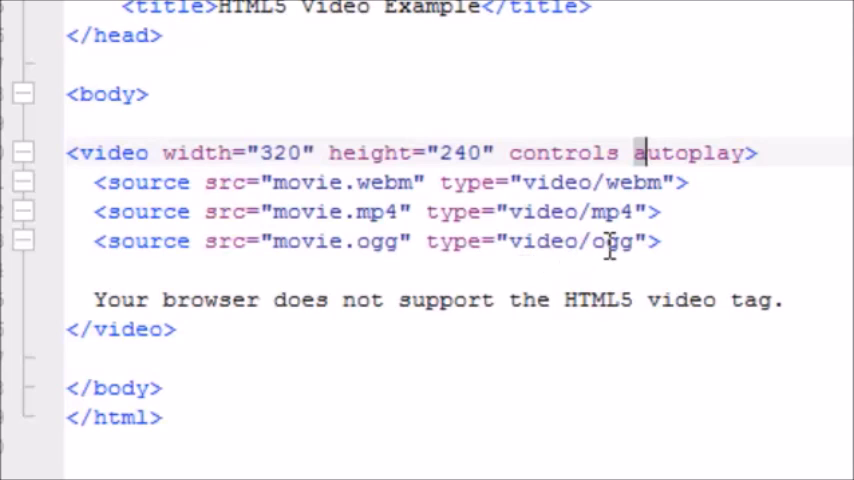
pyautogui.moveTo(545, 181)
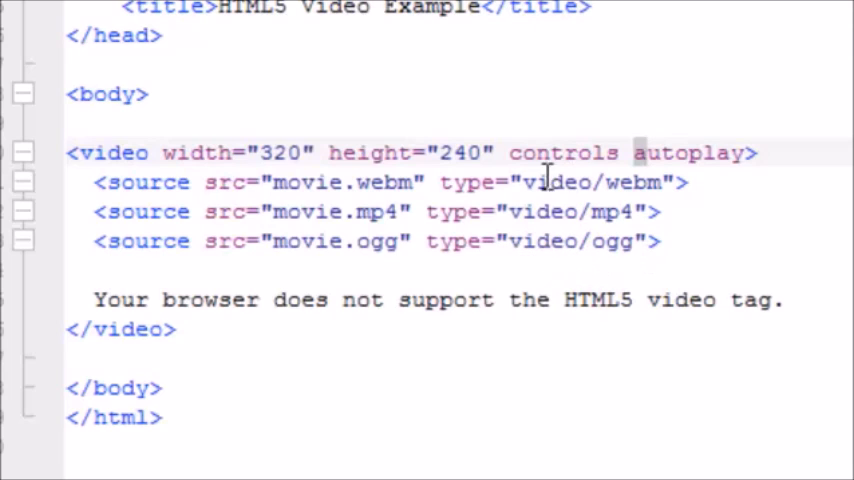
pyautogui.moveTo(600, 248)
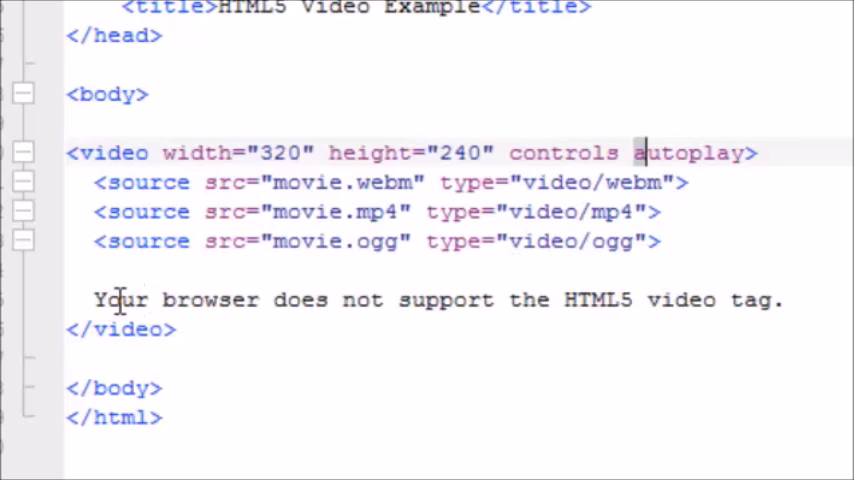
pyautogui.moveTo(693, 300)
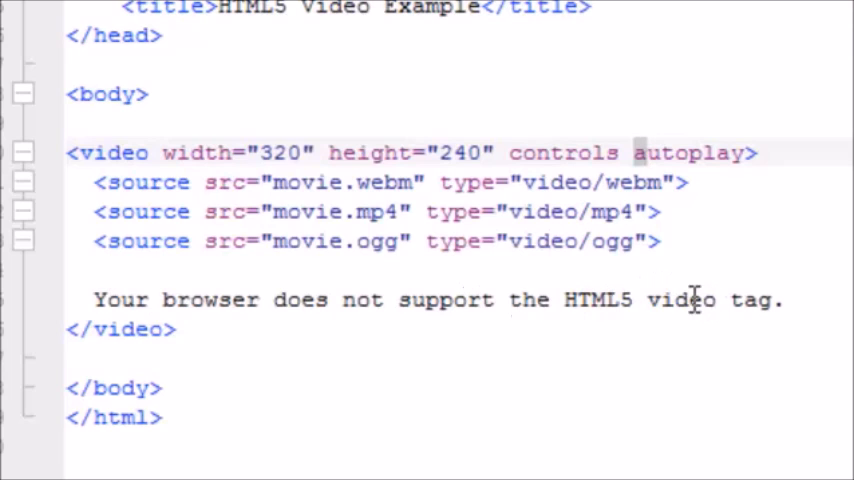
pyautogui.moveTo(605, 182)
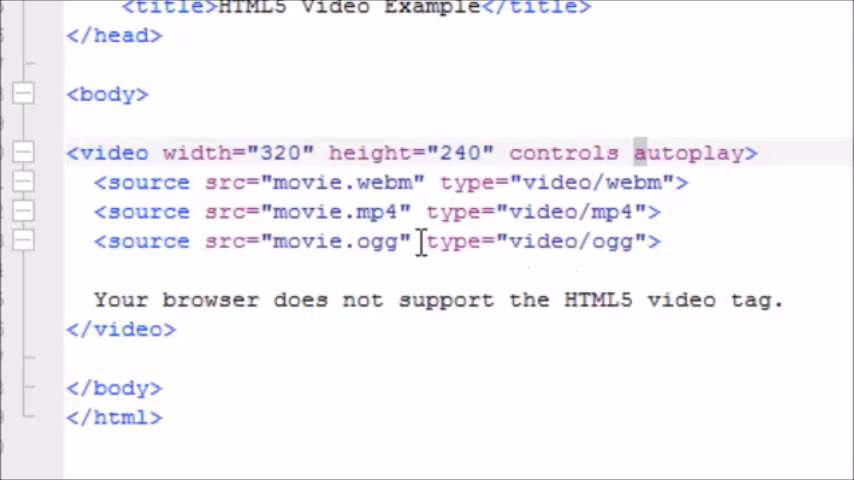
pyautogui.moveTo(113, 299)
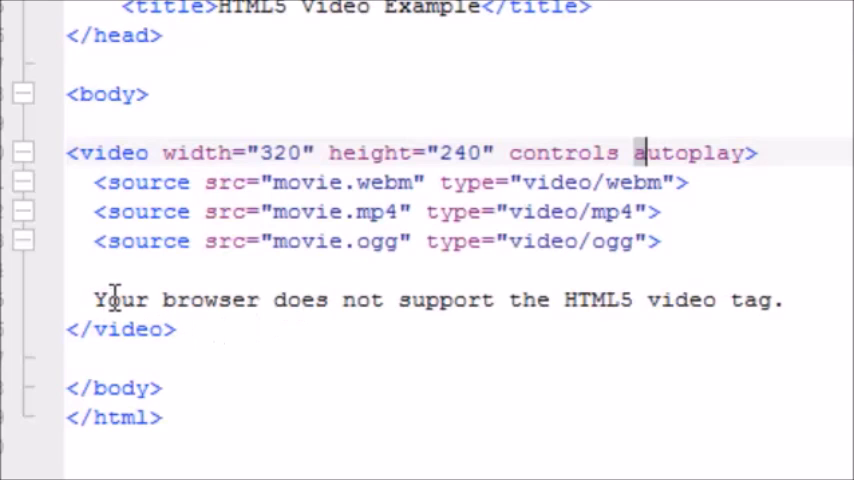
pyautogui.moveTo(650, 299)
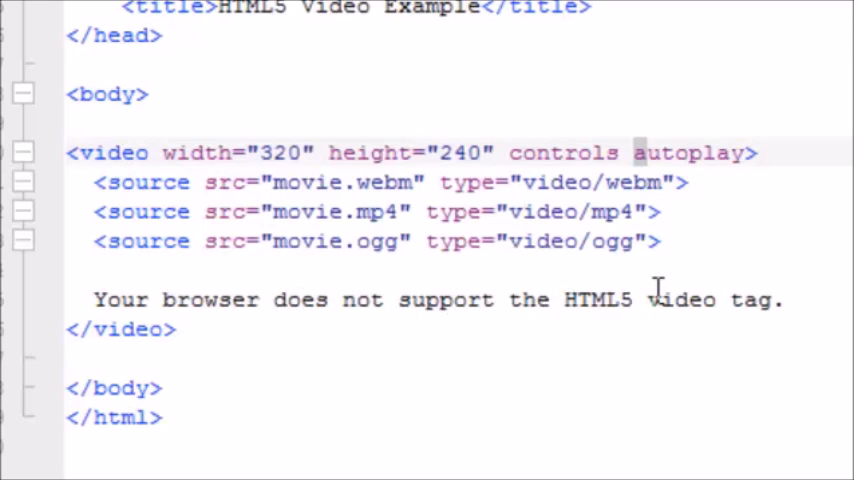
# Pause the eBay store video in Chrome and return to Komodo's preview choices.
pyautogui.scroll(3)
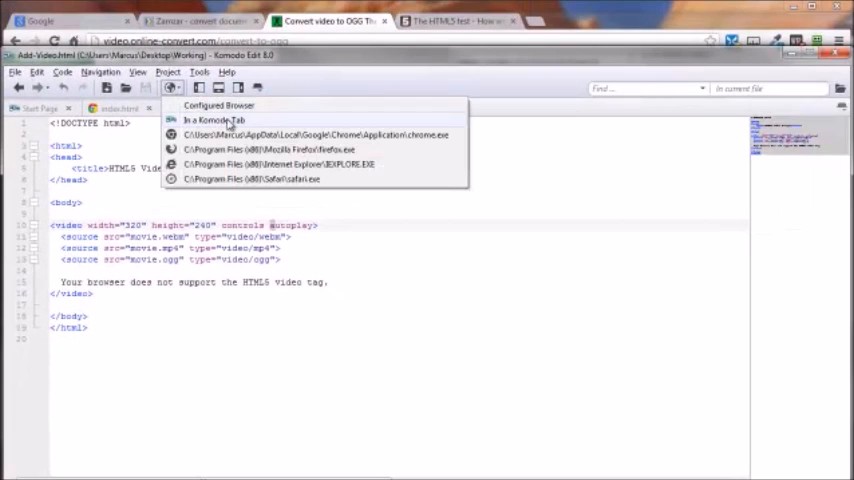
pyautogui.moveTo(225, 134)
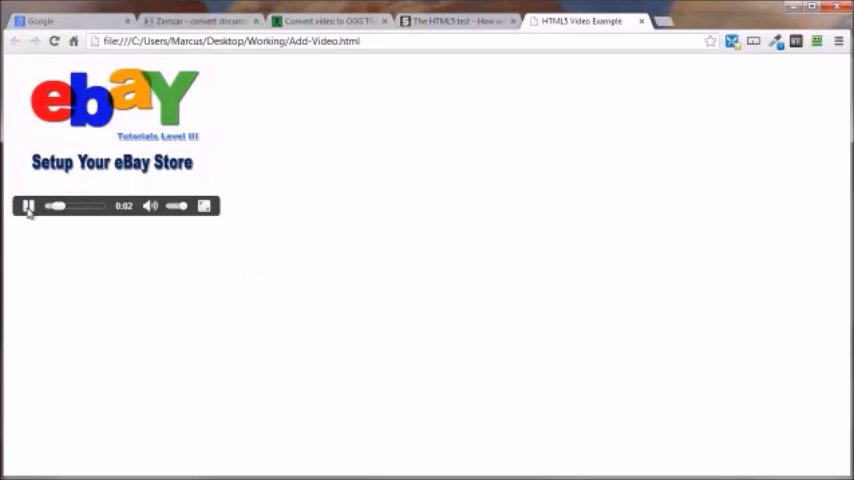
pyautogui.click(28, 206)
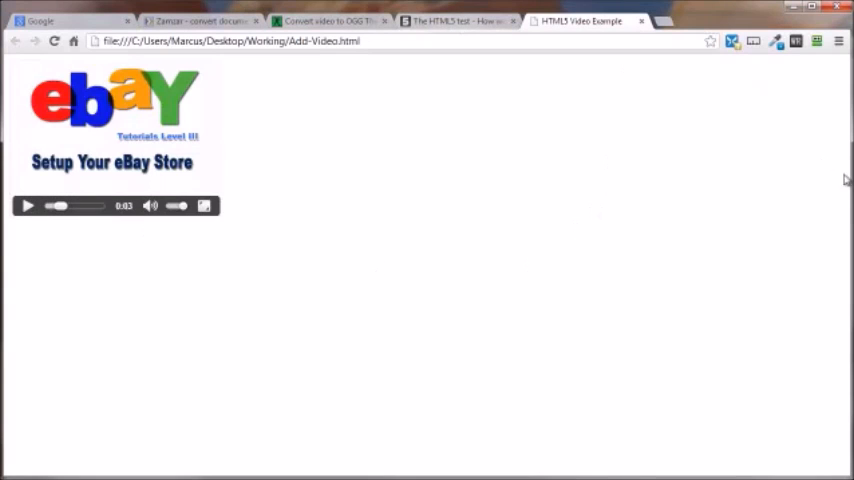
pyautogui.click(172, 88)
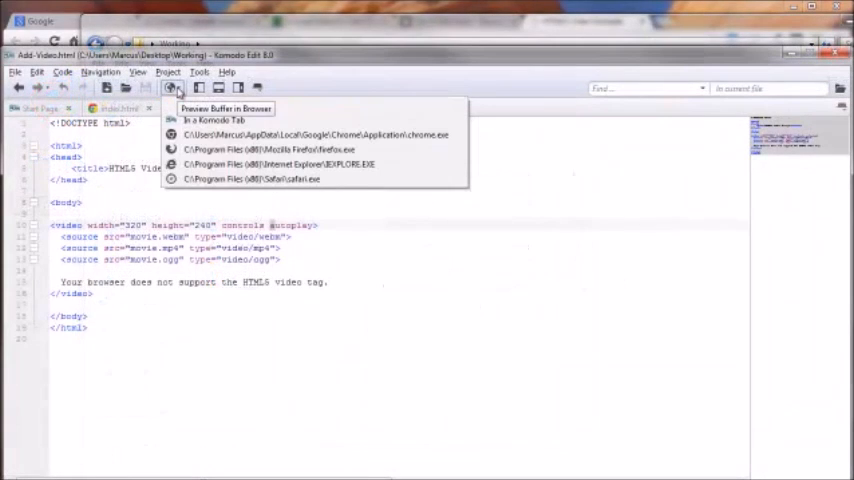